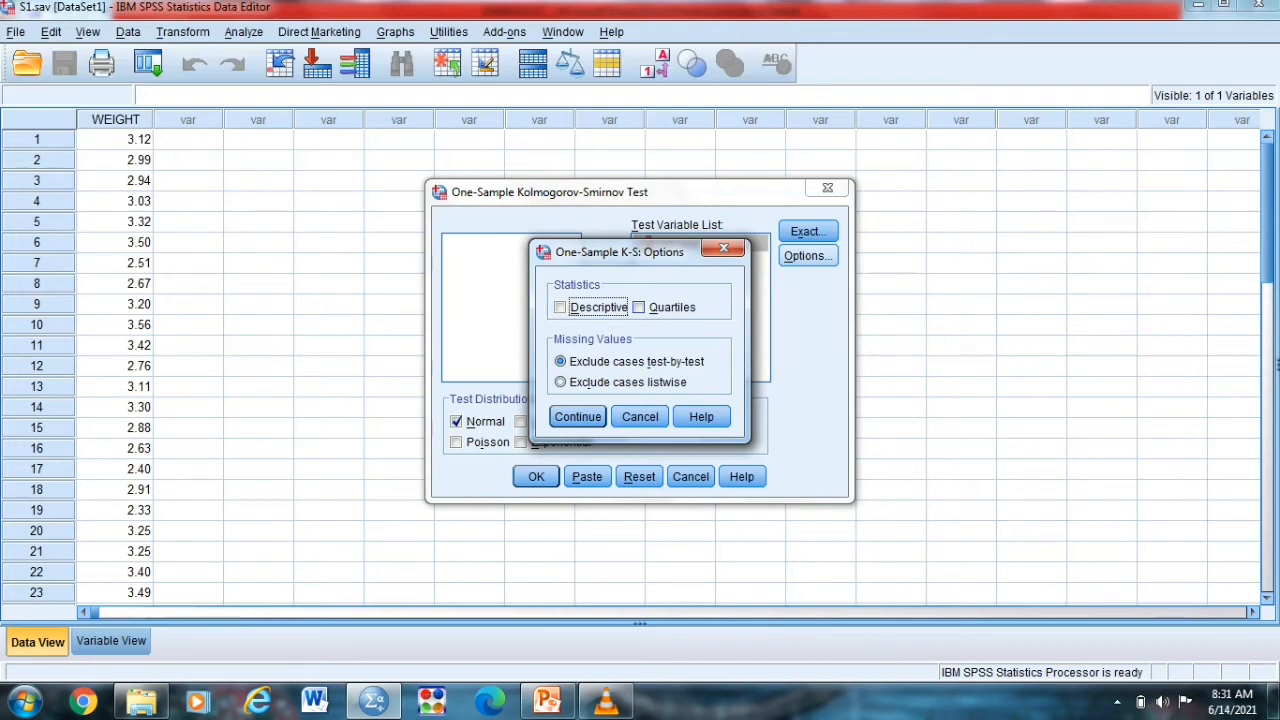
Cancel the One-Sample K-S Options dialog without changing anything.
{"action": "left_click", "coordinate": [550, 700]}
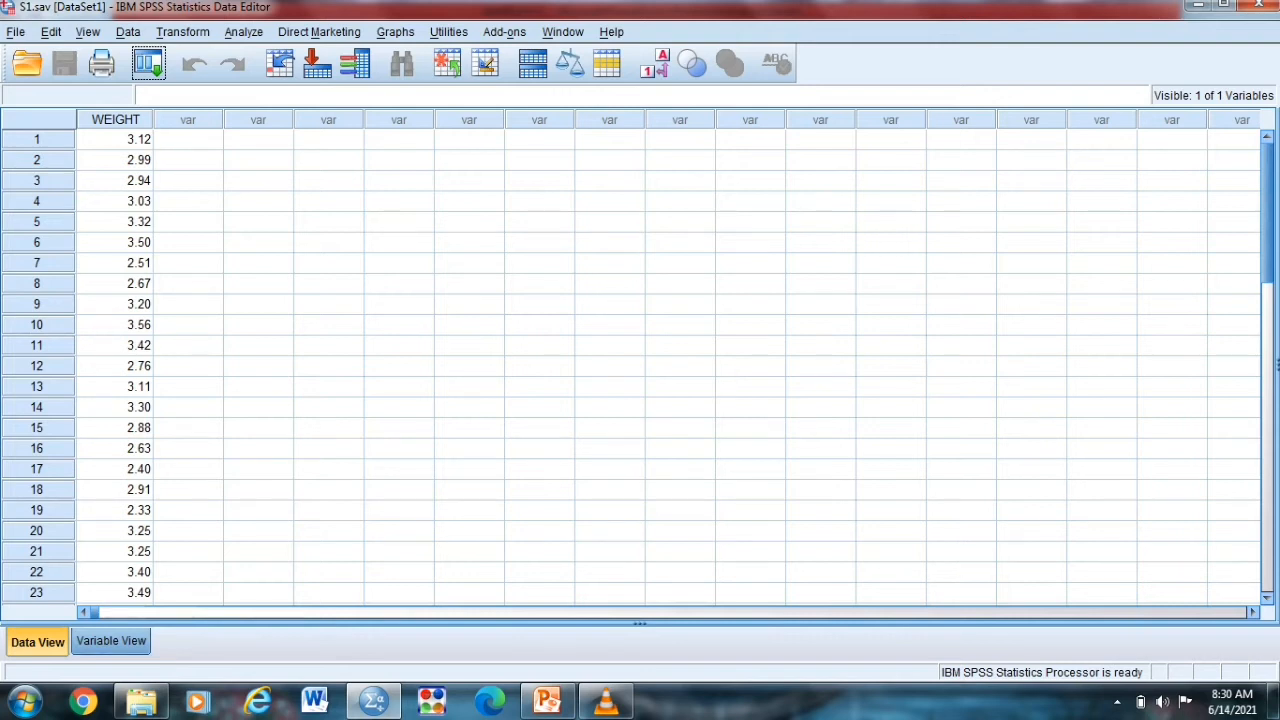
{"action": "left_click", "coordinate": [110, 640]}
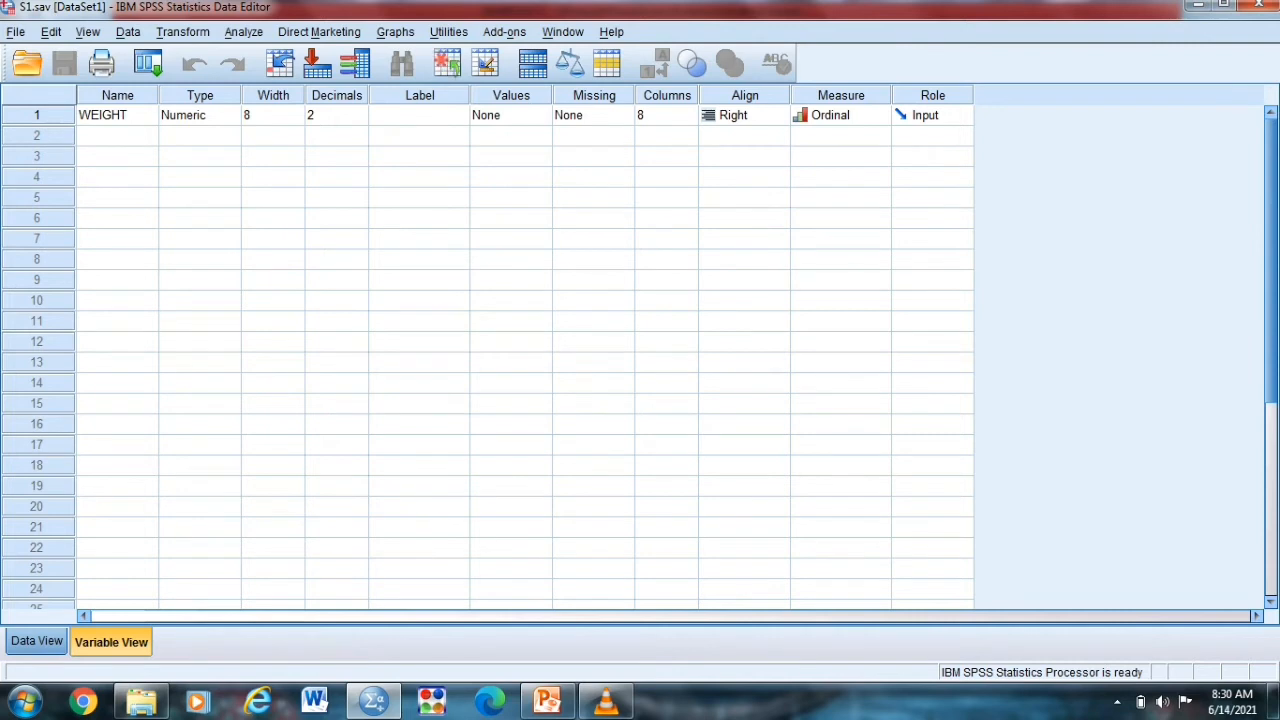
{"action": "left_click", "coordinate": [34, 642]}
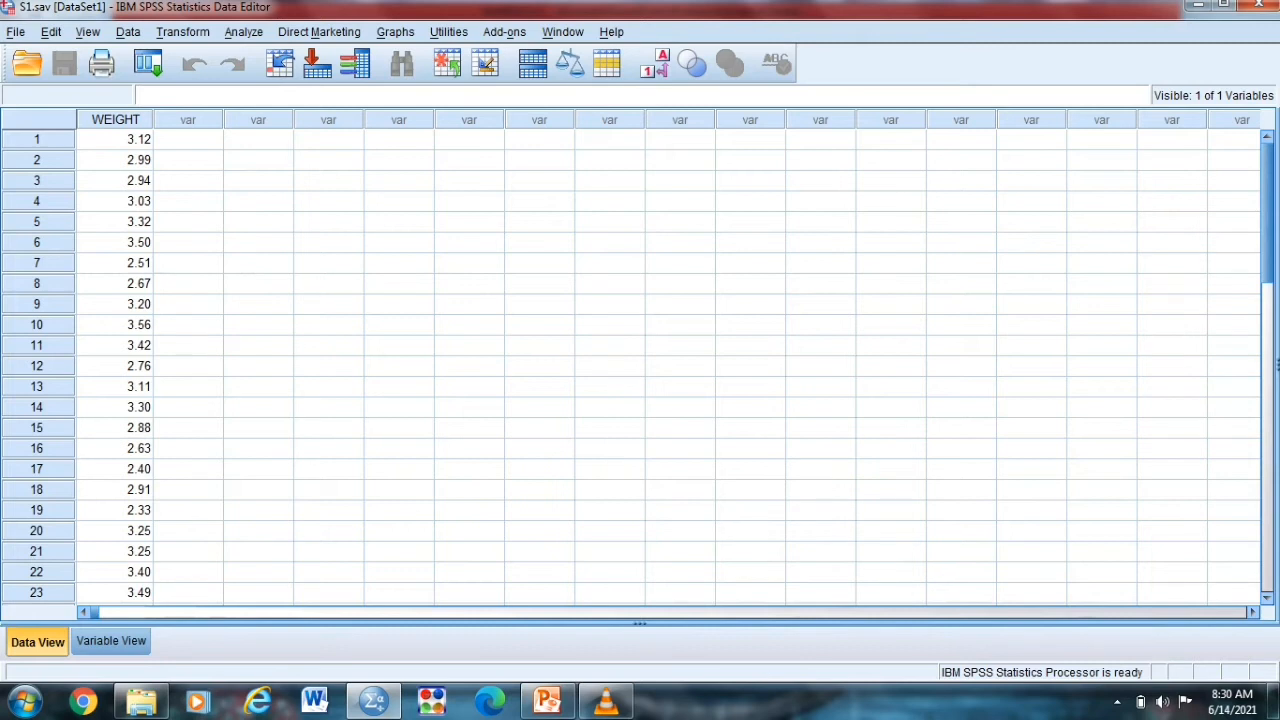
Start the legacy 1-Sample K-S test from Analyze > Nonparametric Tests.
{"action": "left_click", "coordinate": [232, 32]}
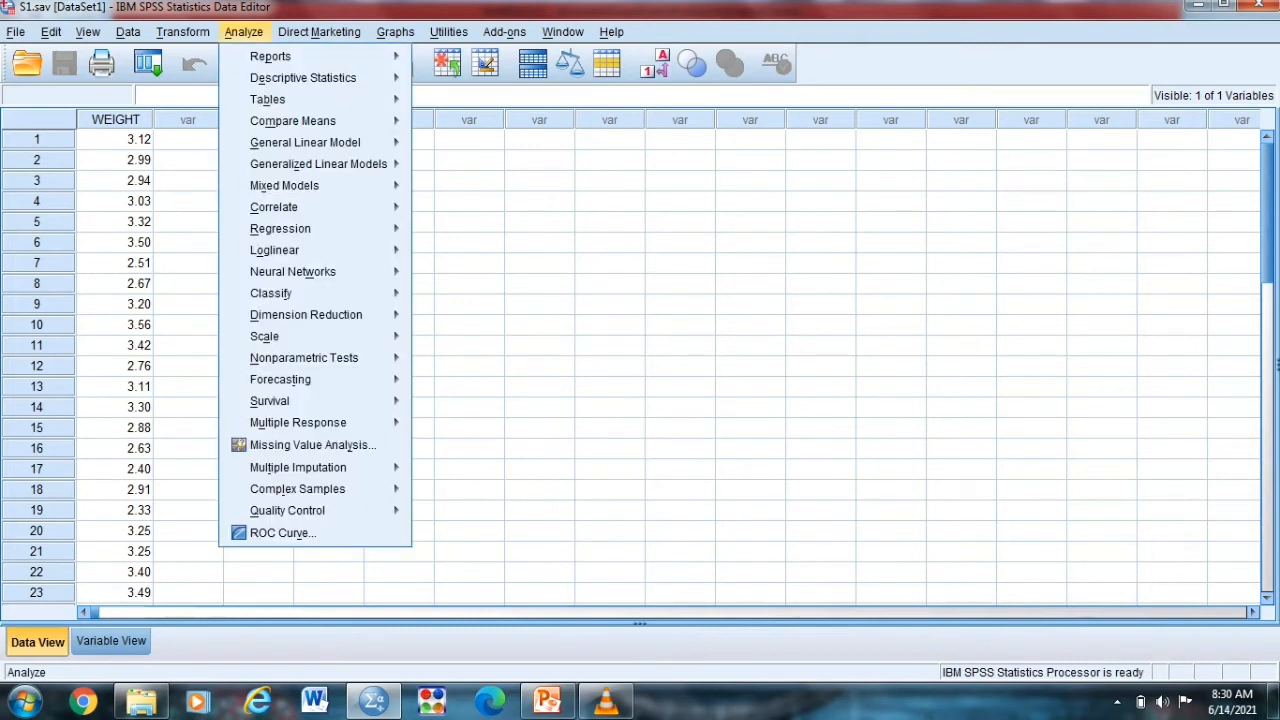
{"action": "mouse_move", "coordinate": [304, 356]}
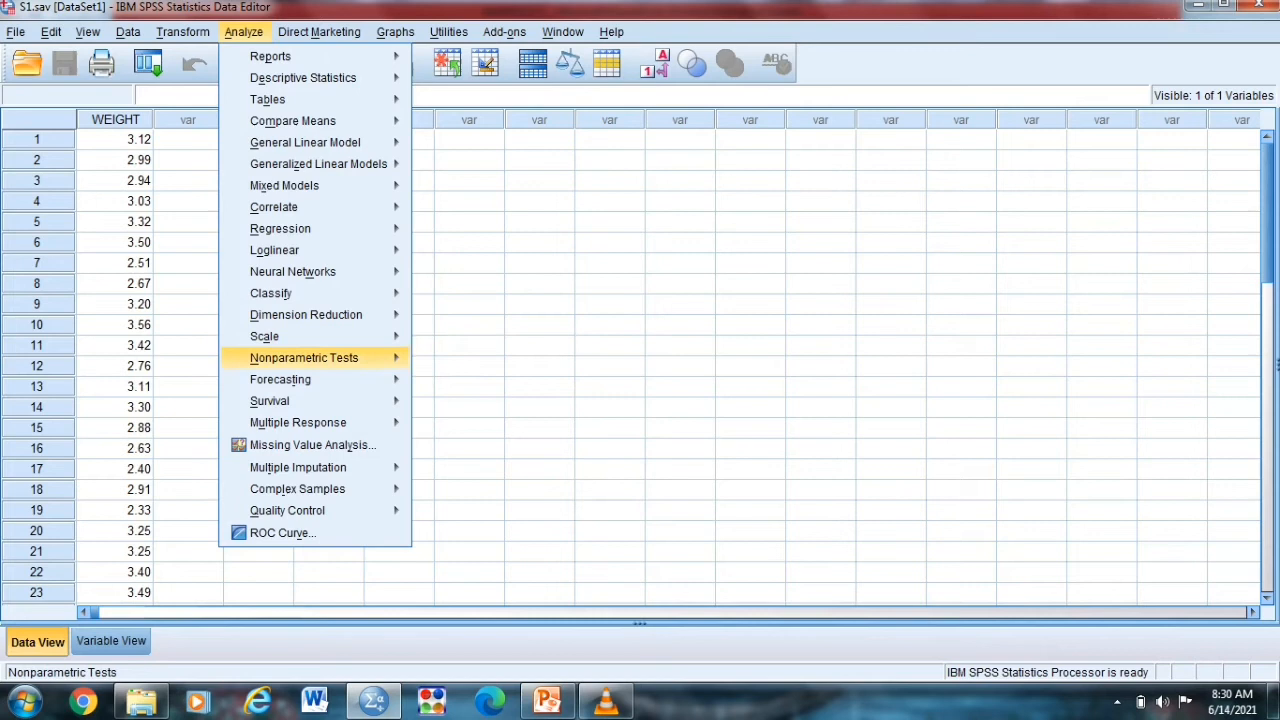
{"action": "mouse_move", "coordinate": [280, 380]}
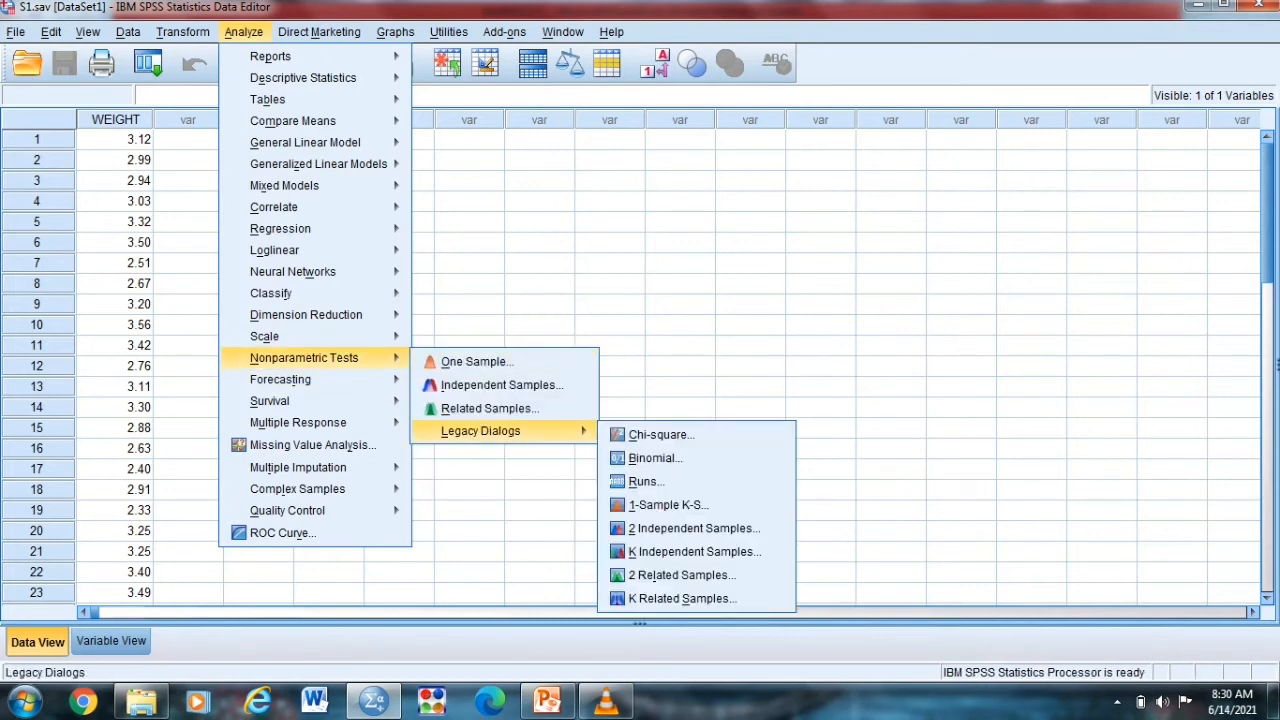
{"action": "mouse_move", "coordinate": [664, 504]}
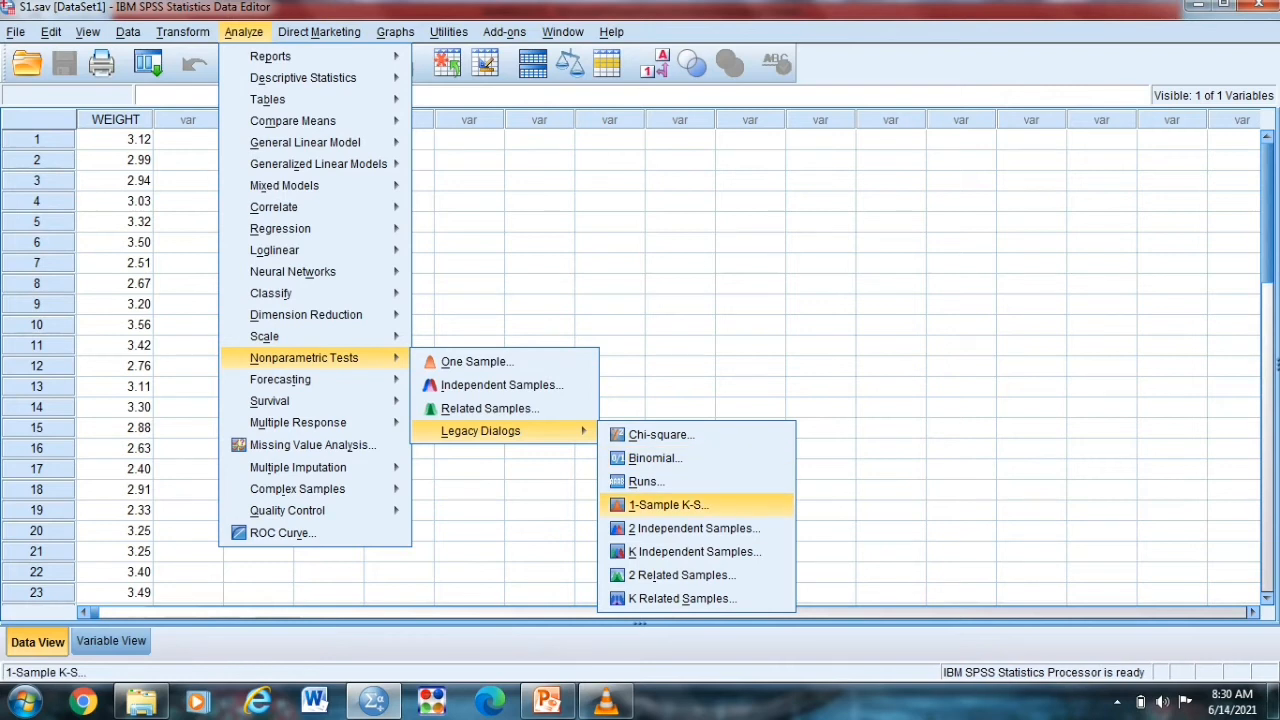
{"action": "left_click", "coordinate": [664, 504]}
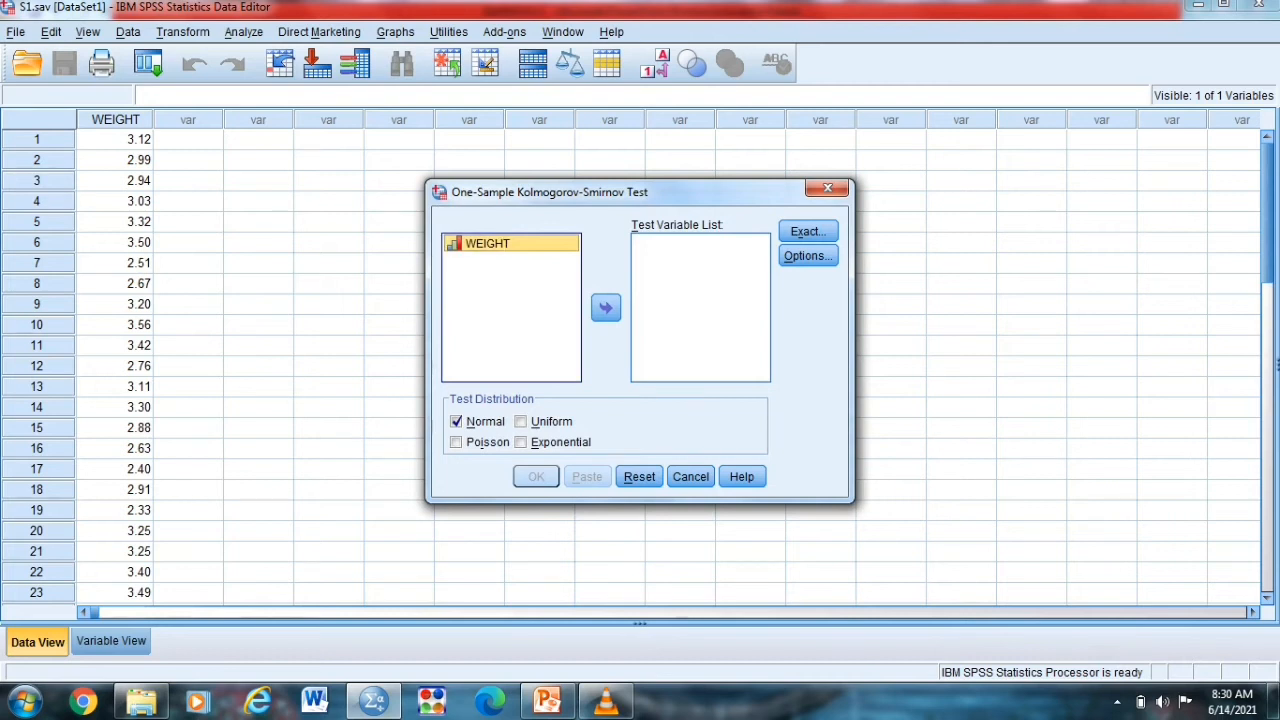
Test WEIGHT against a Normal distribution, reviewing Exact and Options, yielding N=36, Asymp. Sig. .833.
{"action": "left_click", "coordinate": [604, 308]}
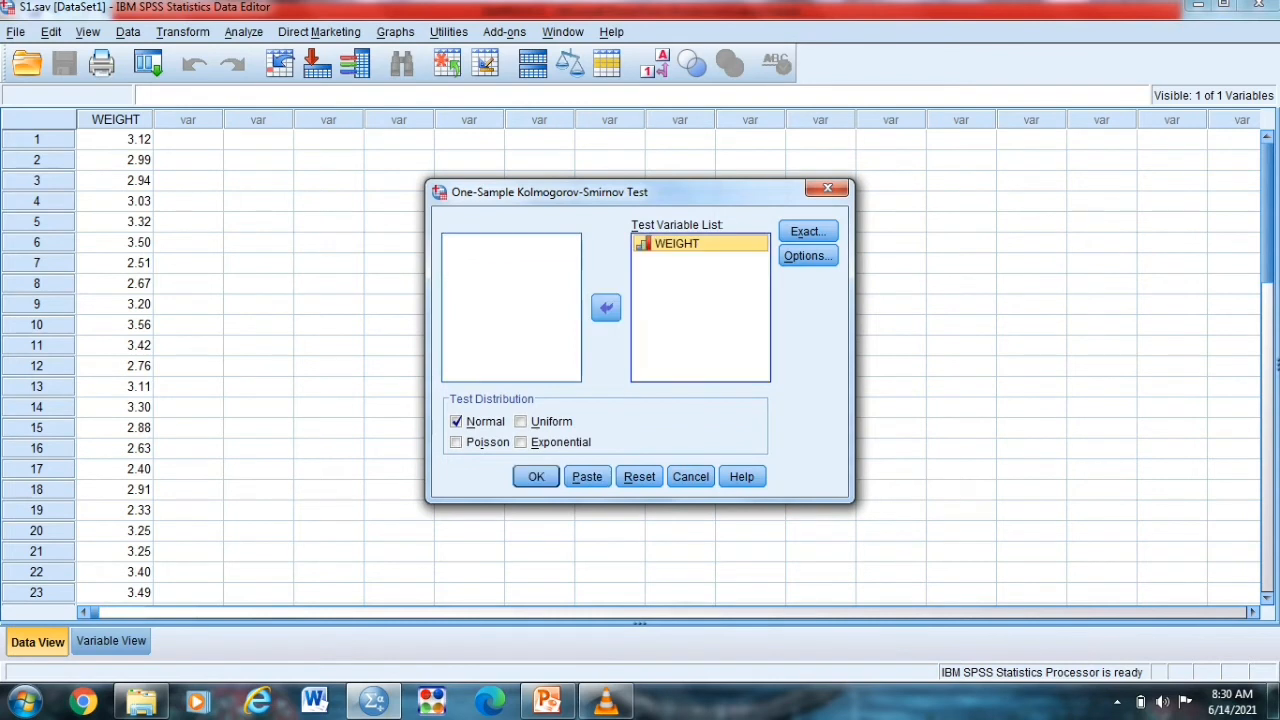
{"action": "left_click", "coordinate": [808, 232]}
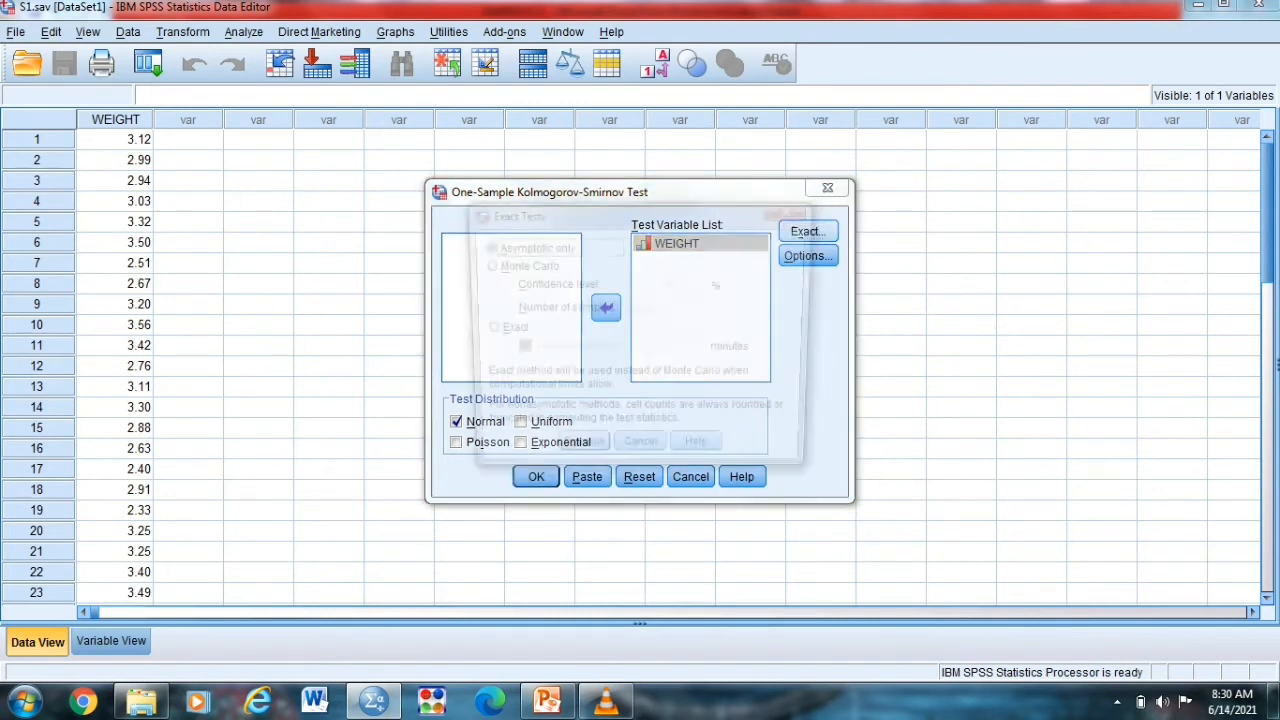
{"action": "left_click", "coordinate": [808, 232]}
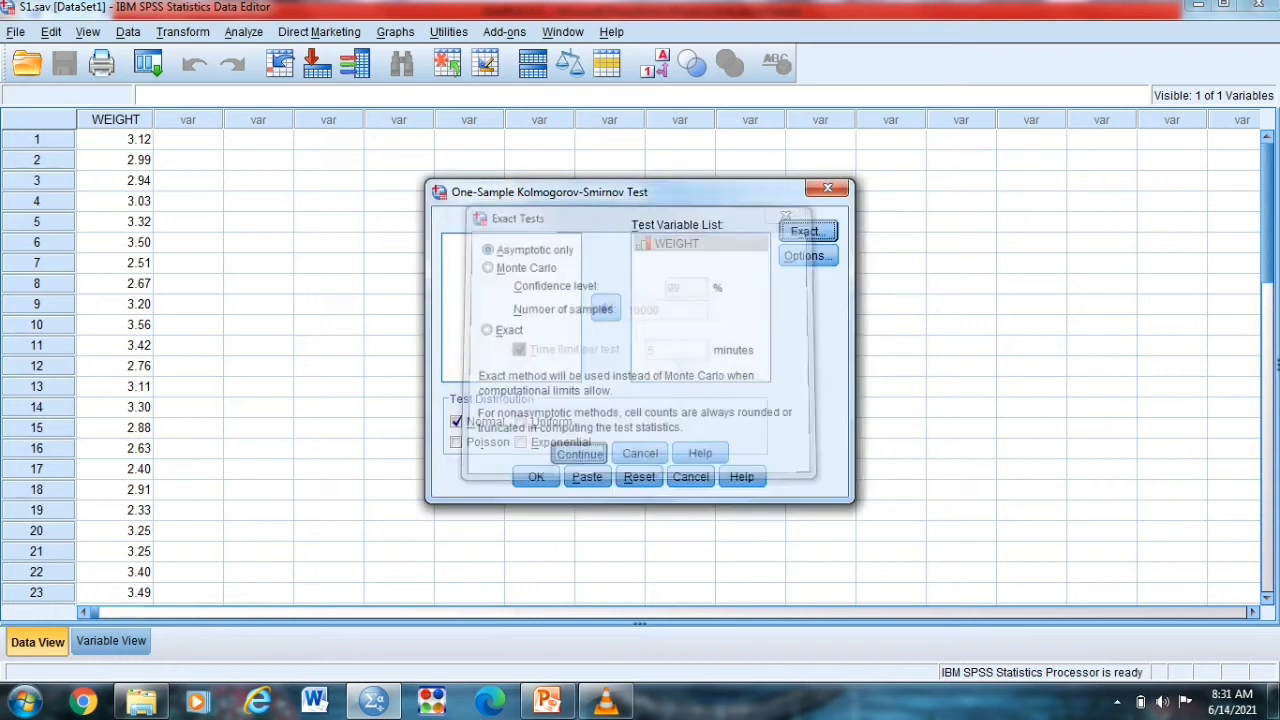
{"action": "left_click", "coordinate": [808, 256]}
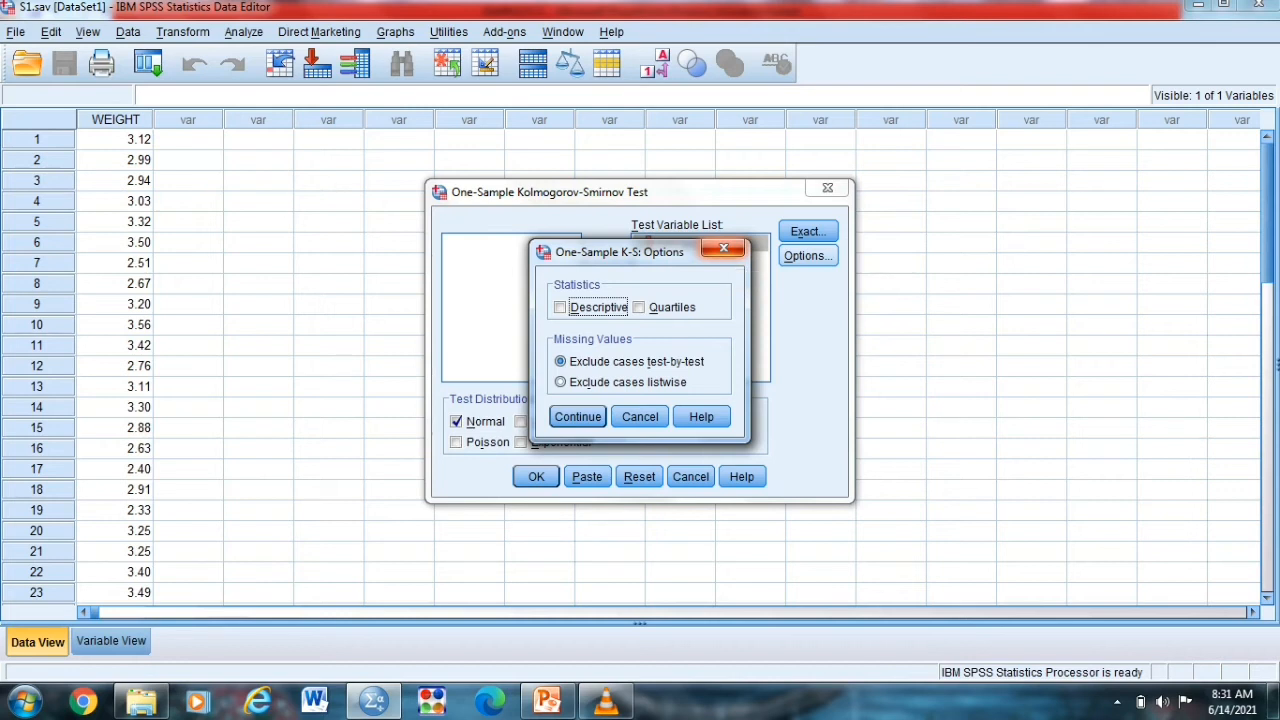
{"action": "left_click", "coordinate": [576, 416]}
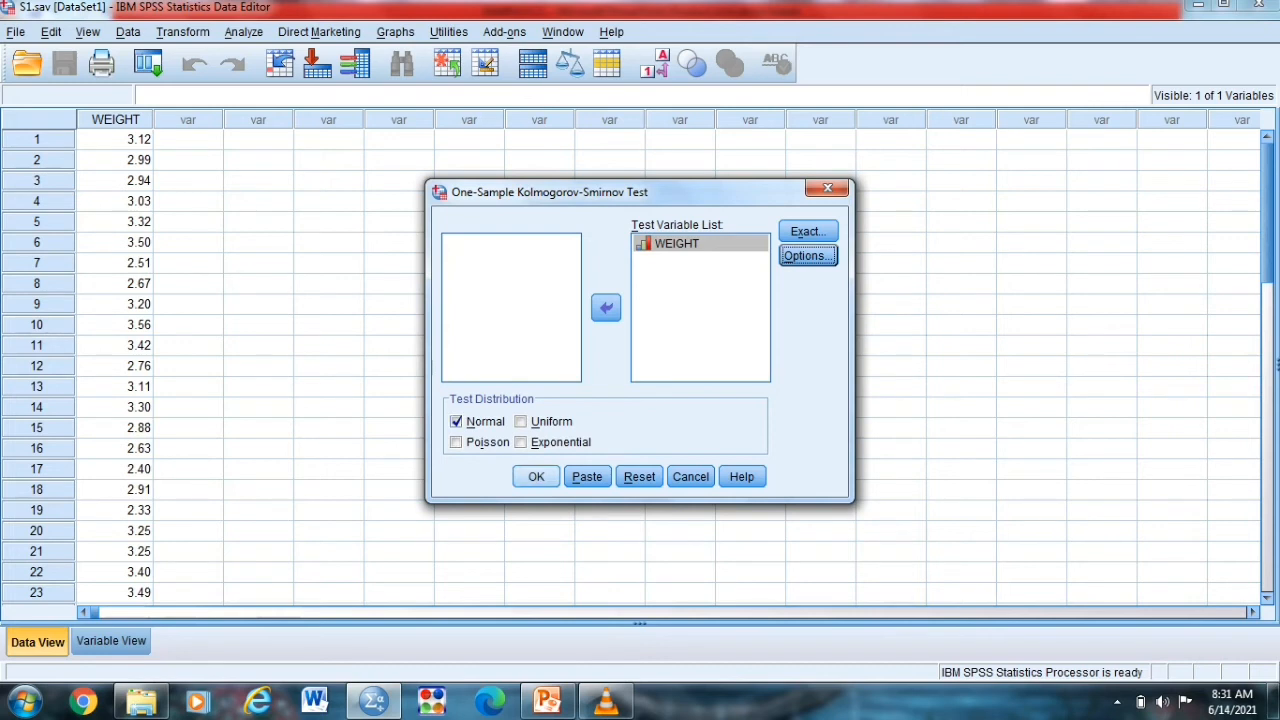
{"action": "left_click", "coordinate": [536, 476]}
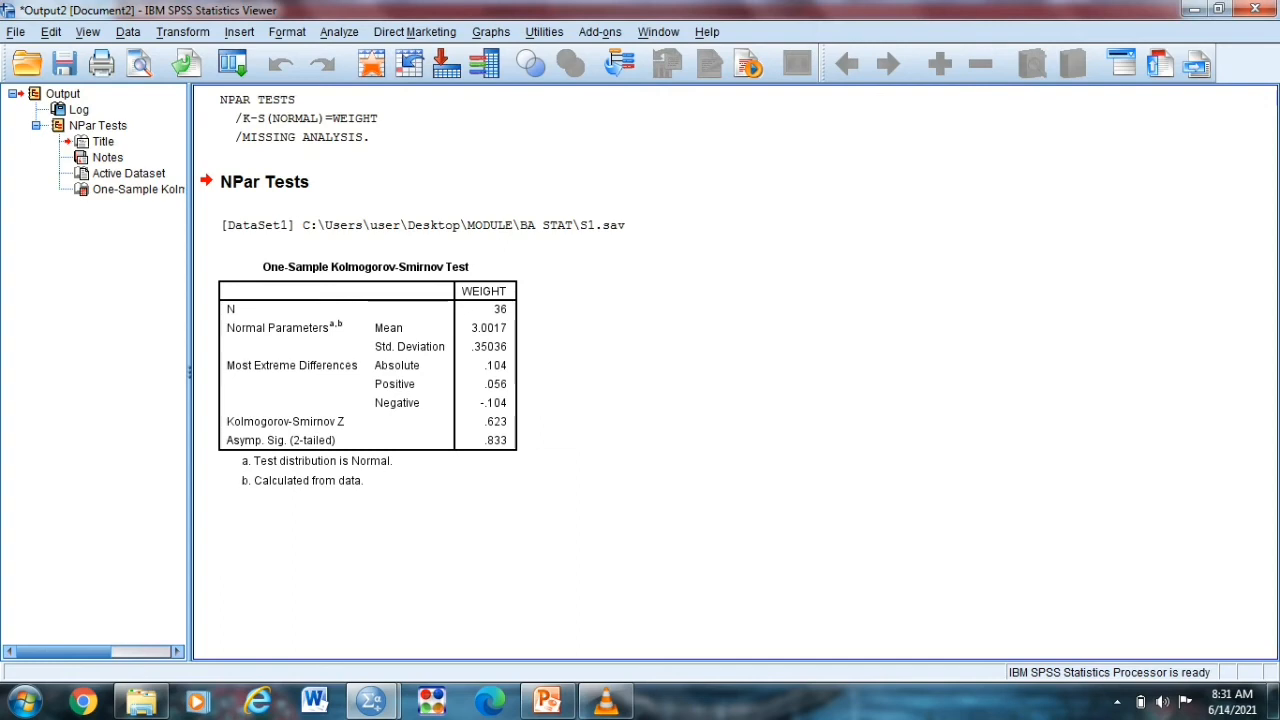
Activate the K-S results table, then switch back to the PowerPoint slide on 36 newborn weights.
{"action": "left_click", "coordinate": [364, 370]}
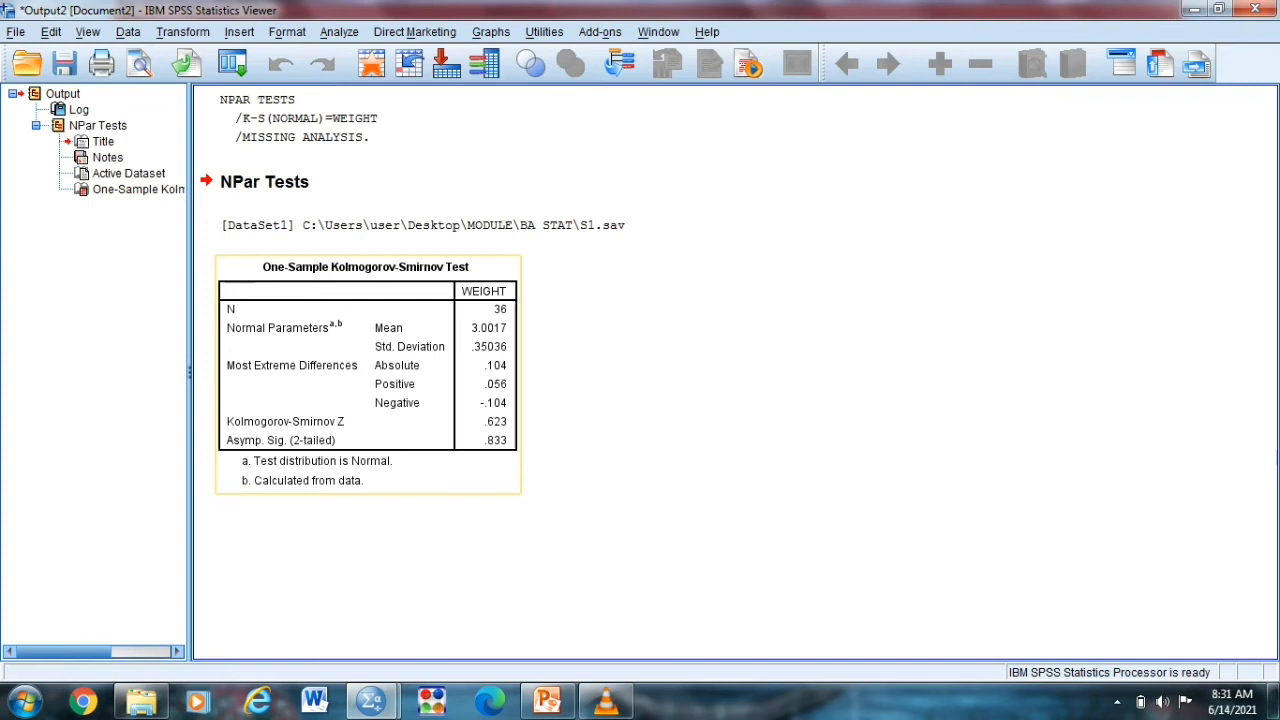
{"action": "mouse_move", "coordinate": [484, 328]}
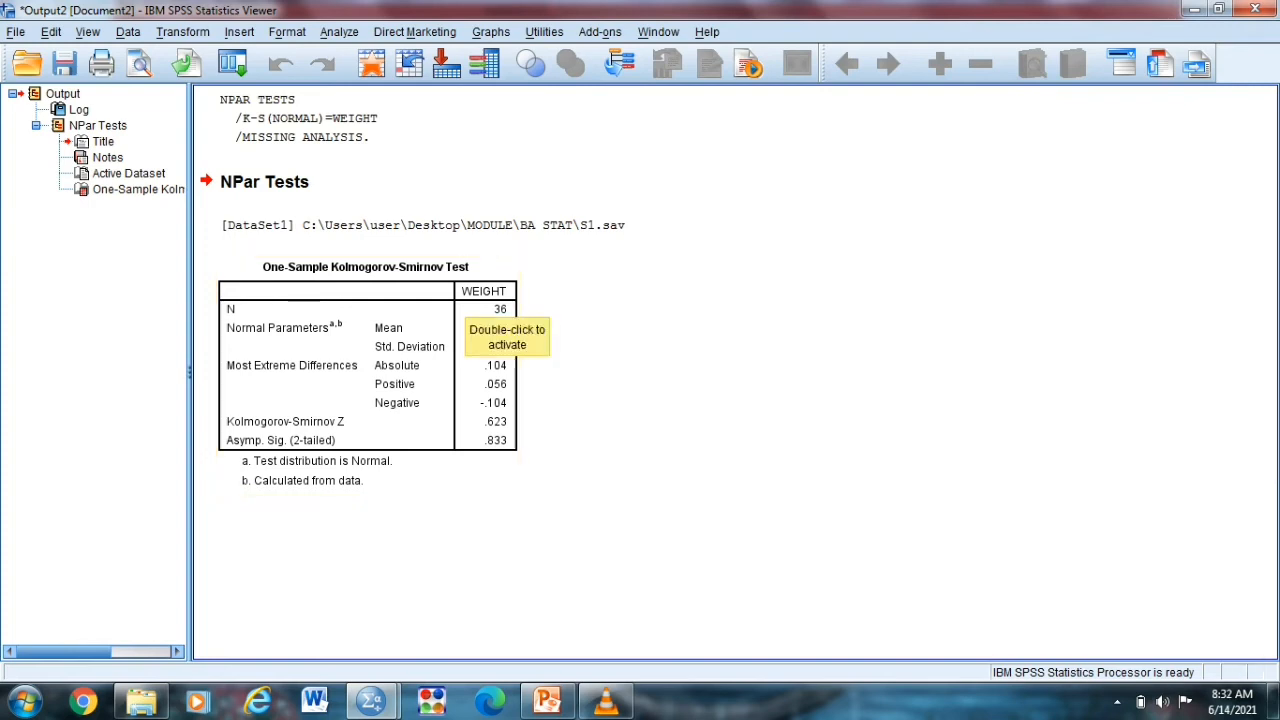
{"action": "double_click", "coordinate": [504, 336]}
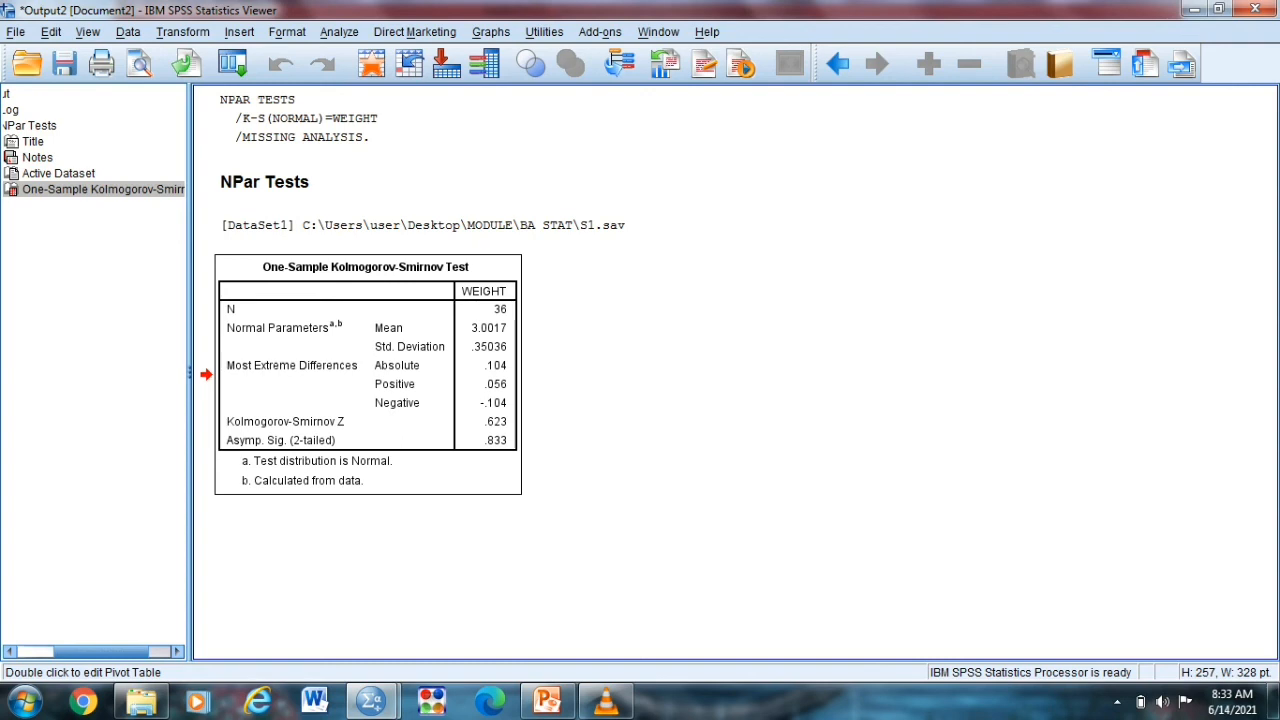
{"action": "left_click", "coordinate": [560, 696]}
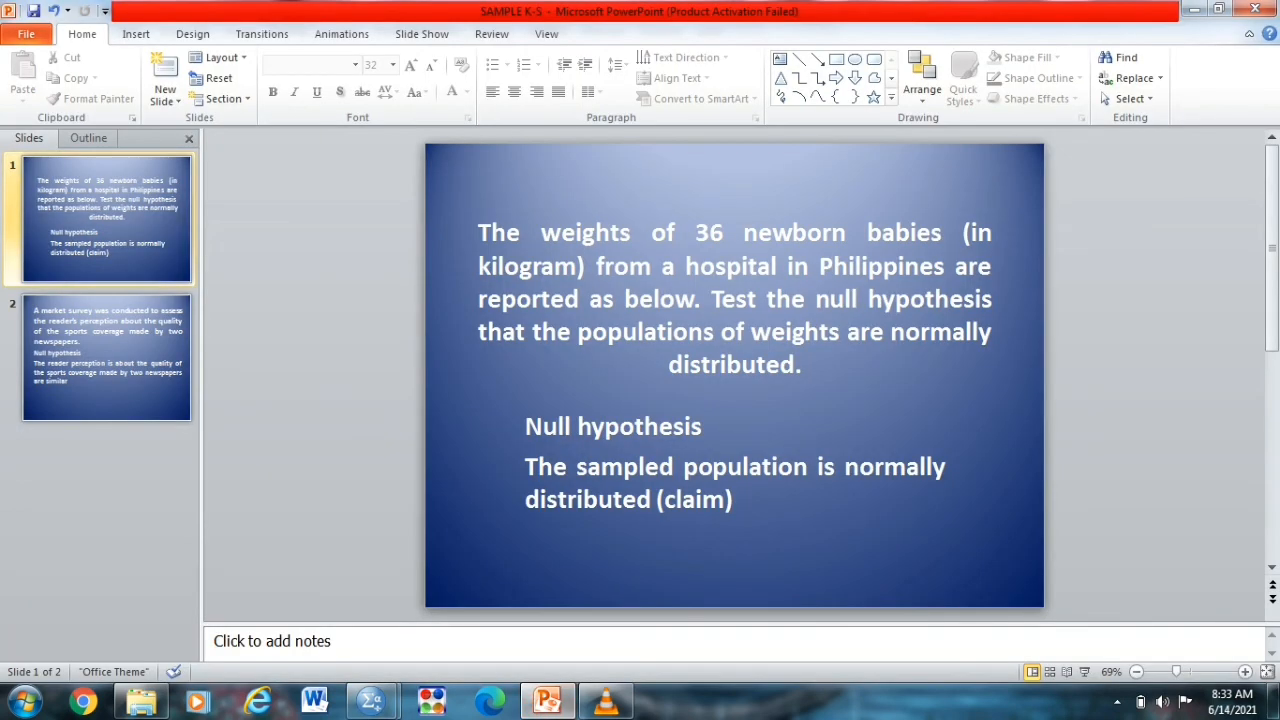